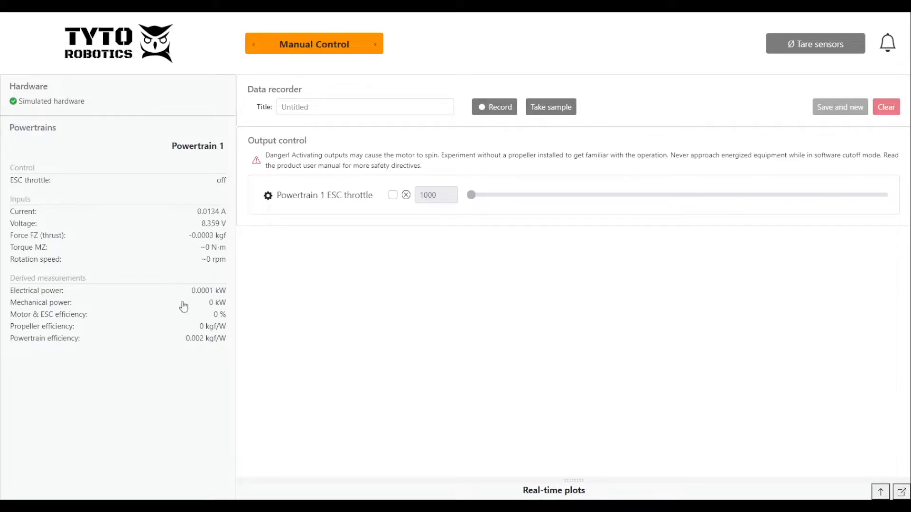
{"action": "mouse_move", "coordinate": [205, 194]}
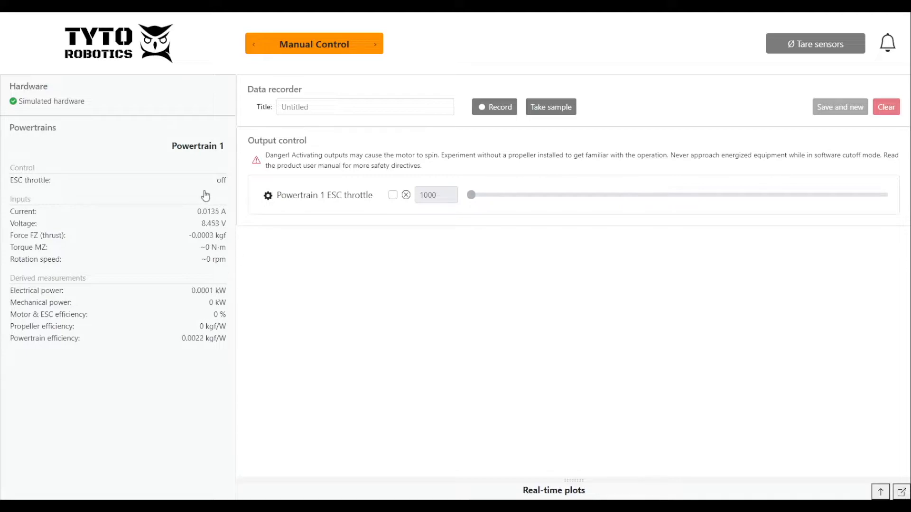
Enter 'Manual Control 1' as the data recorder test title.
{"action": "left_click", "coordinate": [313, 43]}
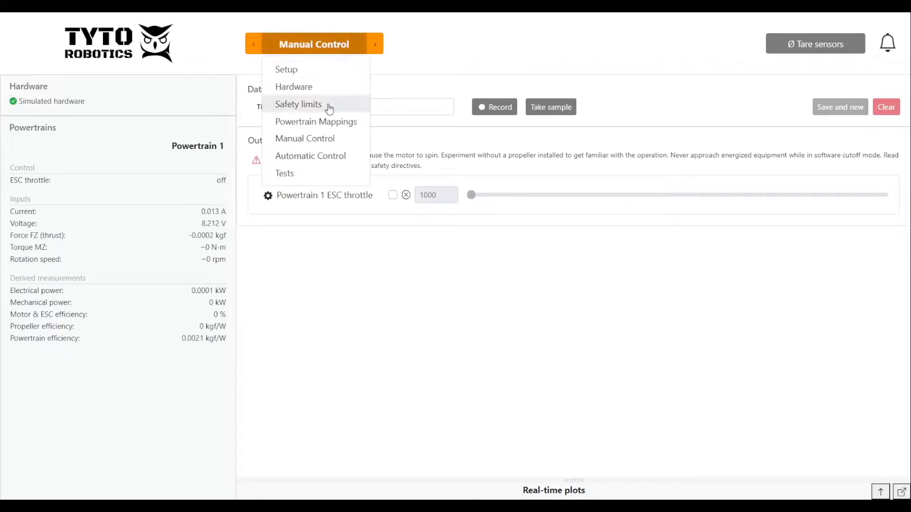
{"action": "left_click", "coordinate": [336, 251]}
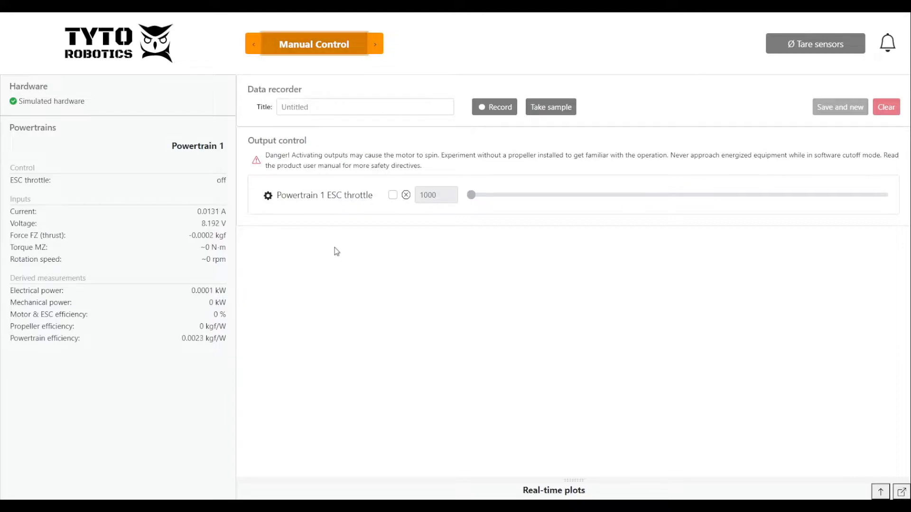
{"action": "left_click", "coordinate": [365, 107]}
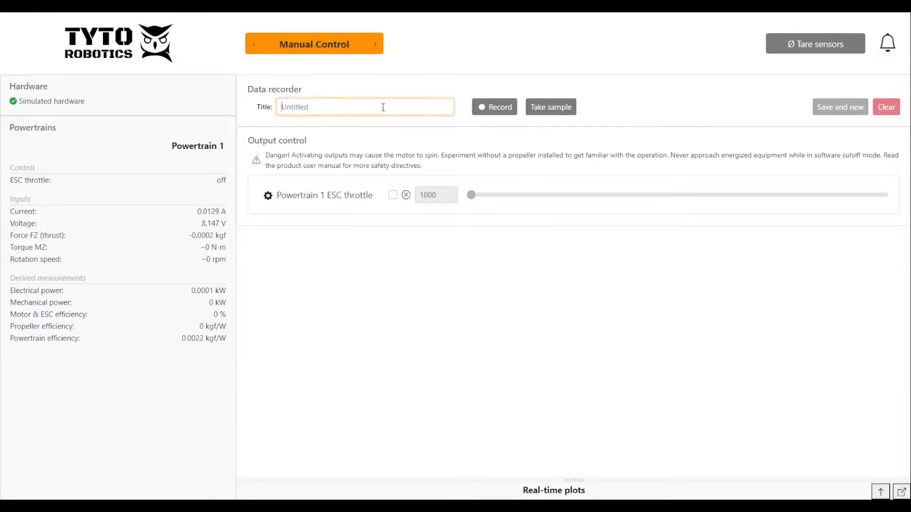
{"action": "type", "text": "Manual Control 1"}
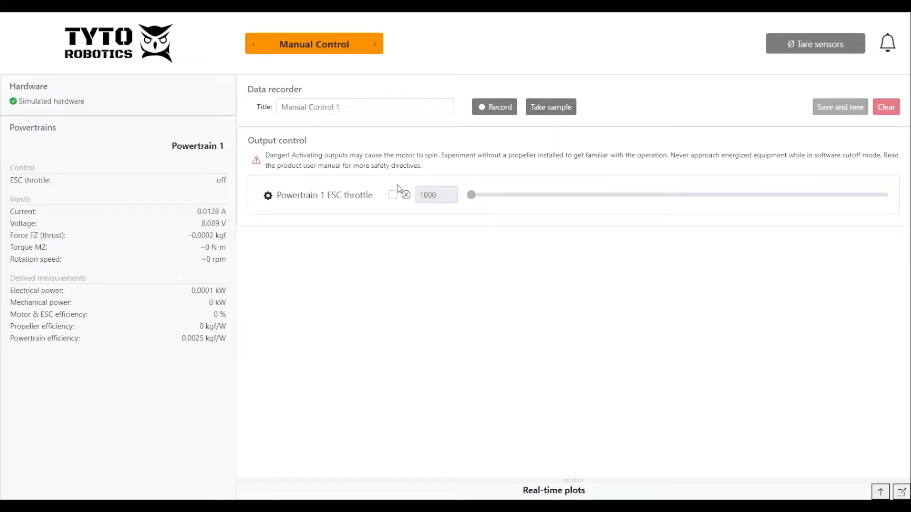
Activate the Powertrain 1 ESC throttle output and raise throttle to about 1336 µs.
{"action": "left_click", "coordinate": [393, 194]}
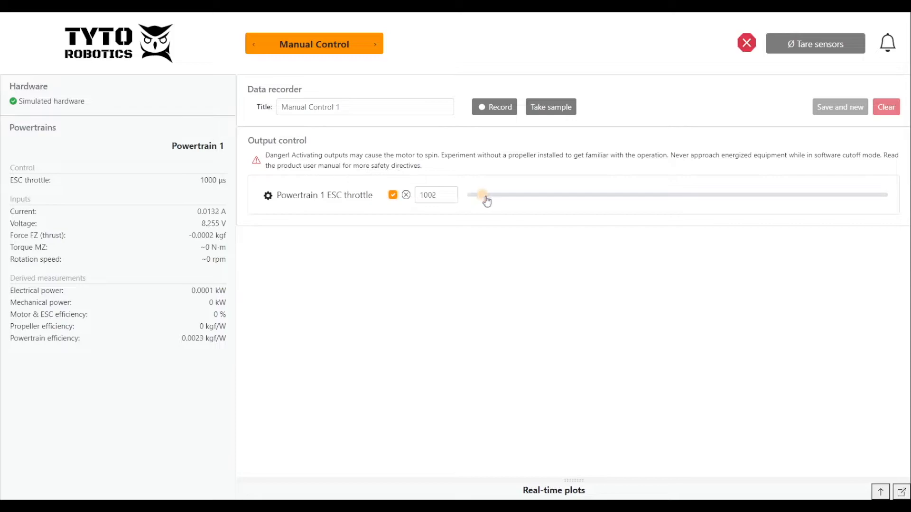
{"action": "left_click_drag", "start_coordinate": [482, 195], "coordinate": [609, 195]}
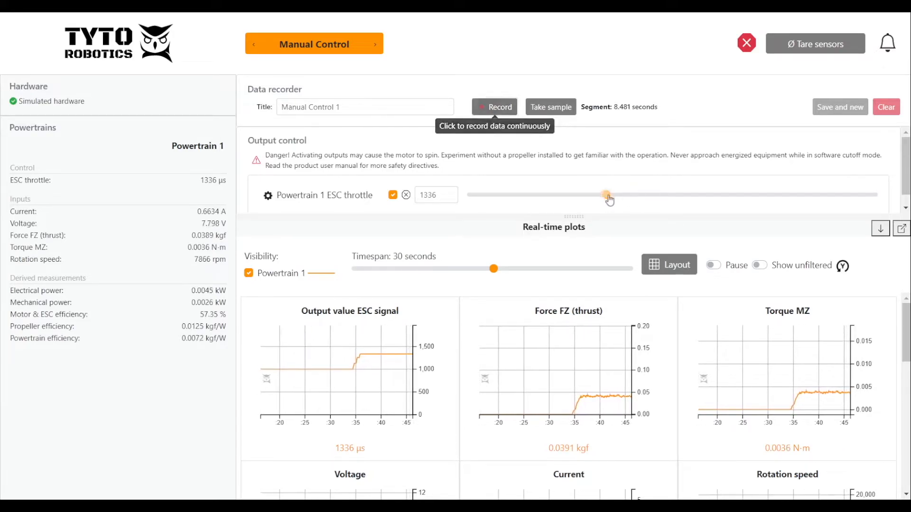
Sweep the throttle up to about 1906 µs, then back to 1521 µs.
{"action": "left_click_drag", "start_coordinate": [609, 194], "coordinate": [699, 195]}
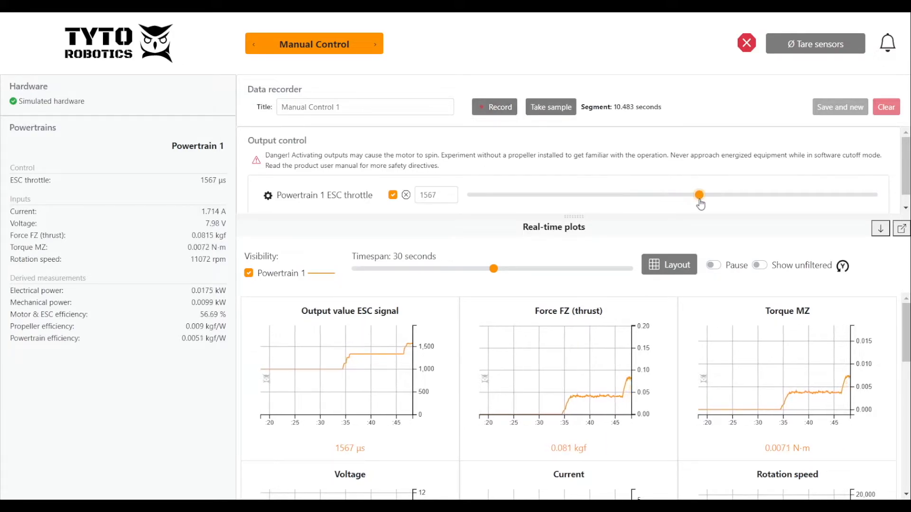
{"action": "left_click_drag", "start_coordinate": [698, 194], "coordinate": [794, 195]}
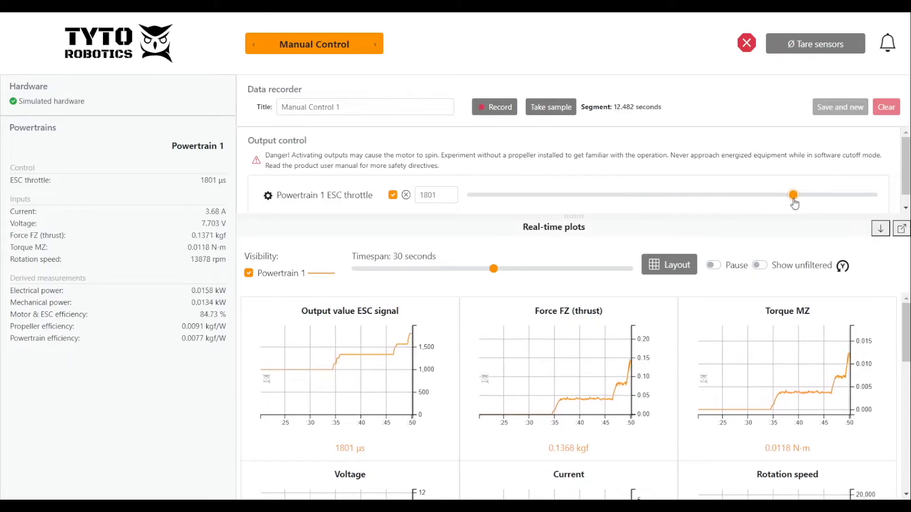
{"action": "left_click_drag", "start_coordinate": [792, 195], "coordinate": [836, 195]}
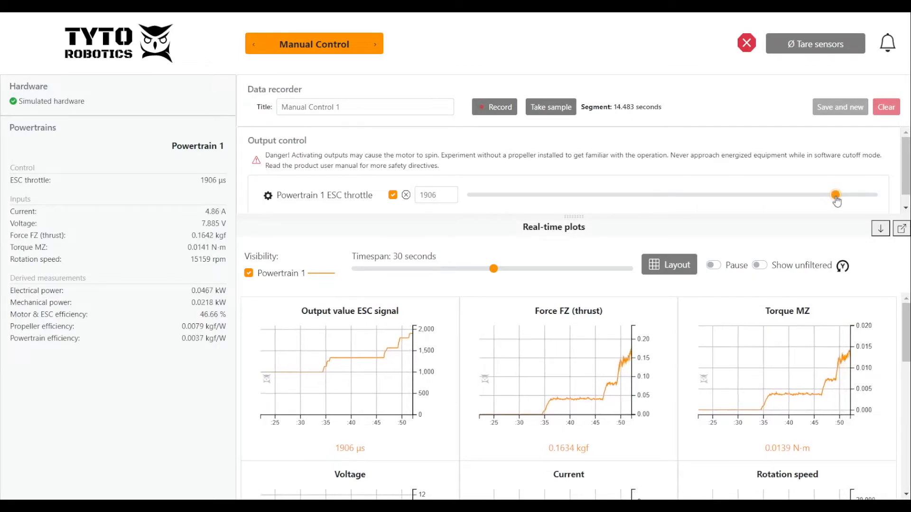
{"action": "left_click_drag", "start_coordinate": [836, 194], "coordinate": [680, 194]}
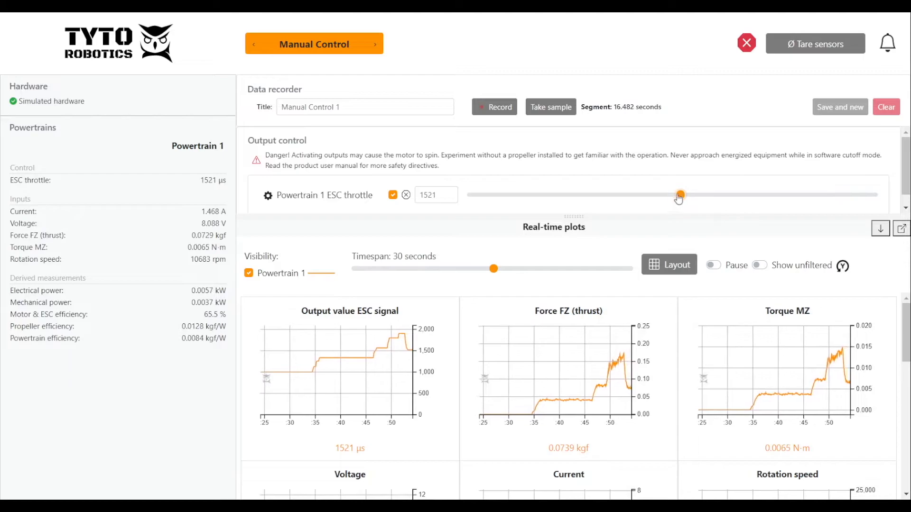
Take two manual samples at 1521 µs, then lower throttle near idle.
{"action": "left_click", "coordinate": [549, 107]}
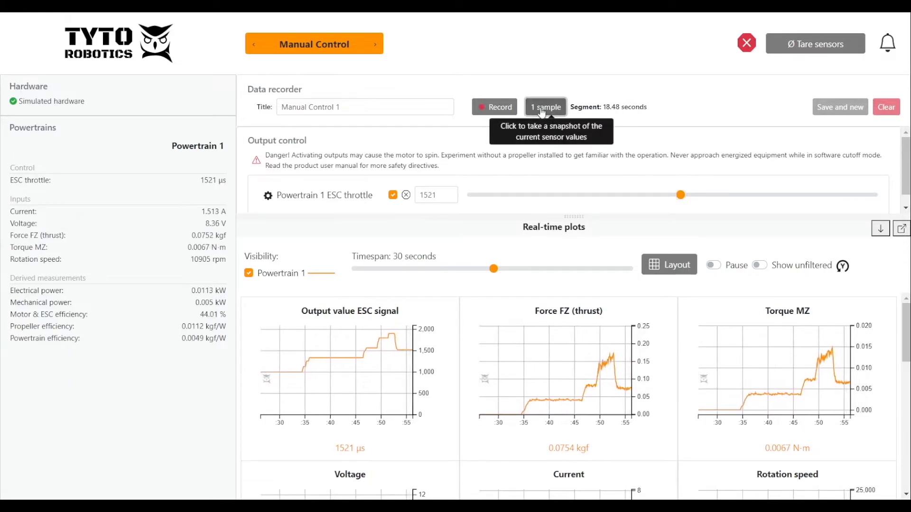
{"action": "left_click", "coordinate": [545, 107]}
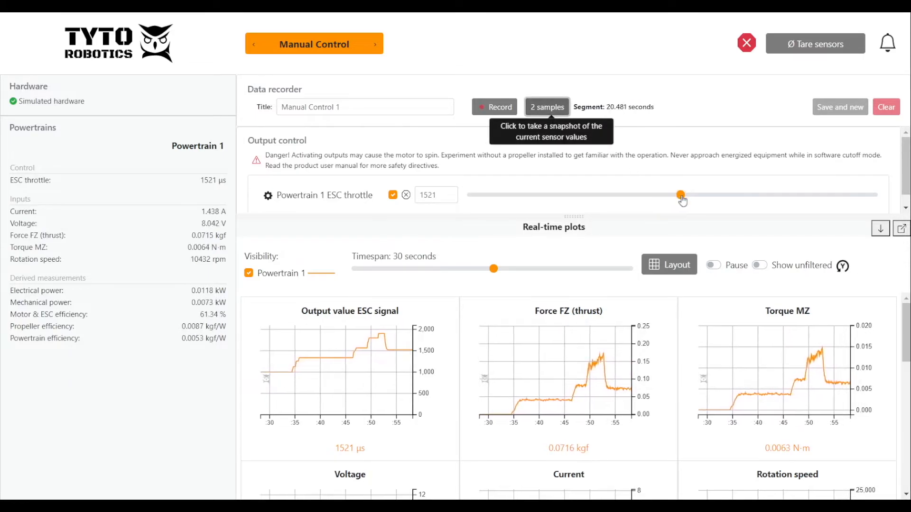
{"action": "left_click_drag", "start_coordinate": [680, 195], "coordinate": [473, 195]}
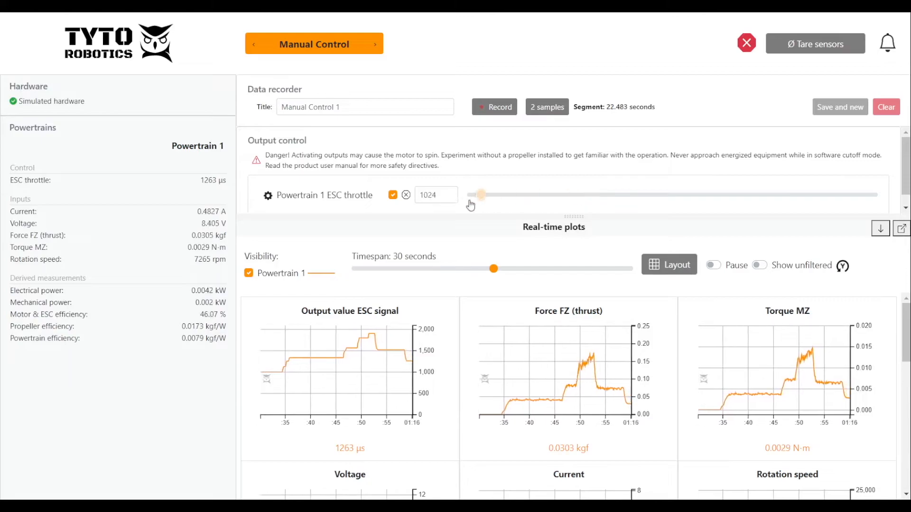
Deactivate the throttle output, stop recording, and save the Manual Control 1 test.
{"action": "left_click", "coordinate": [393, 195]}
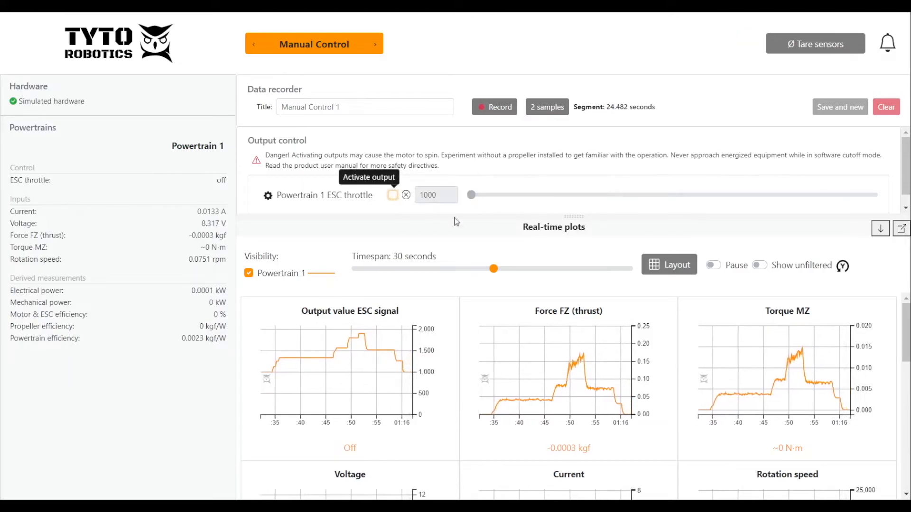
{"action": "left_click", "coordinate": [880, 228]}
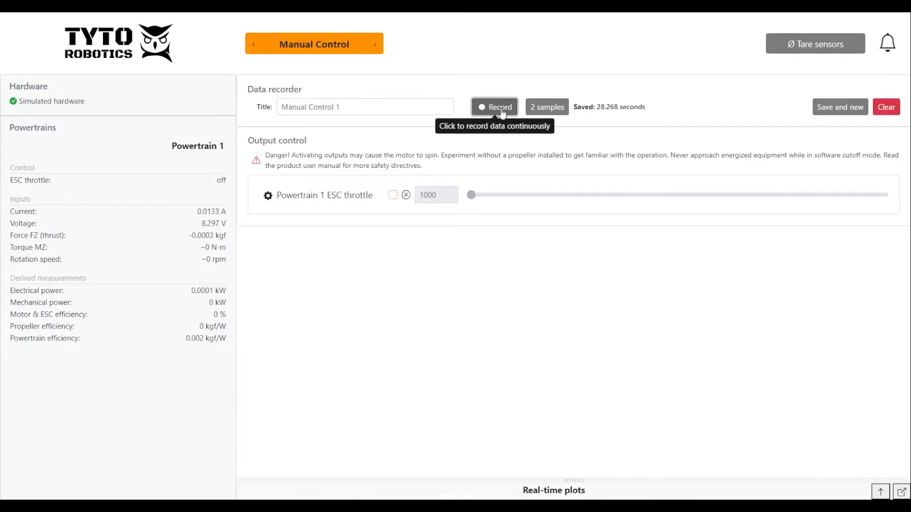
{"action": "left_click", "coordinate": [839, 107]}
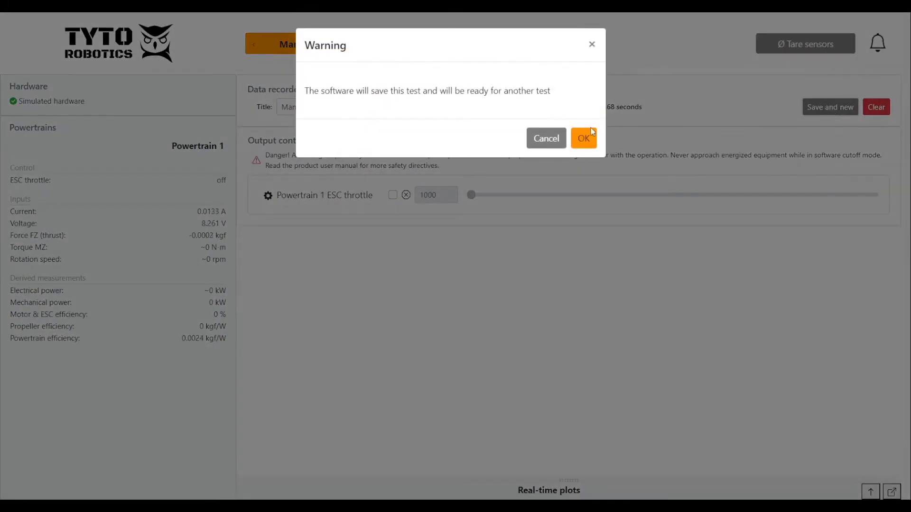
{"action": "left_click", "coordinate": [582, 138]}
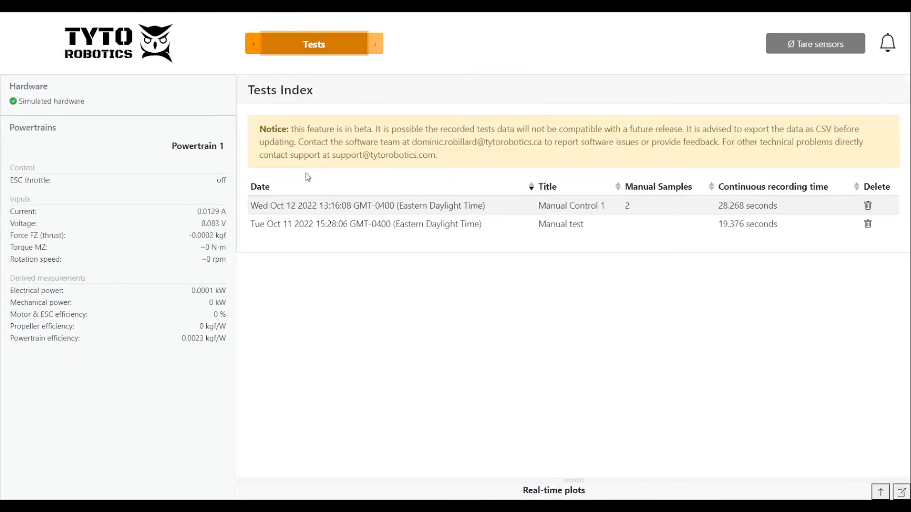
Open Manual Control 1 in Tests, view its plots, and preview continuous data for CSV export.
{"action": "left_click", "coordinate": [368, 205]}
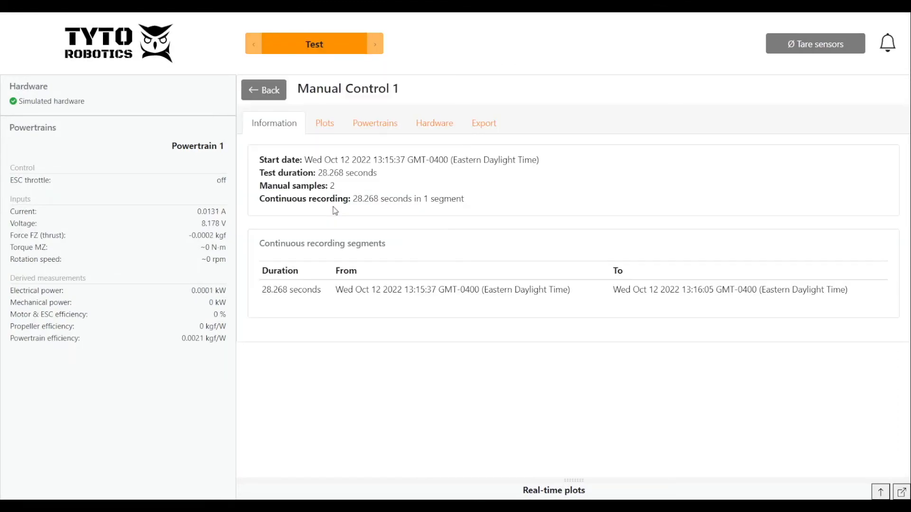
{"action": "left_click", "coordinate": [324, 123]}
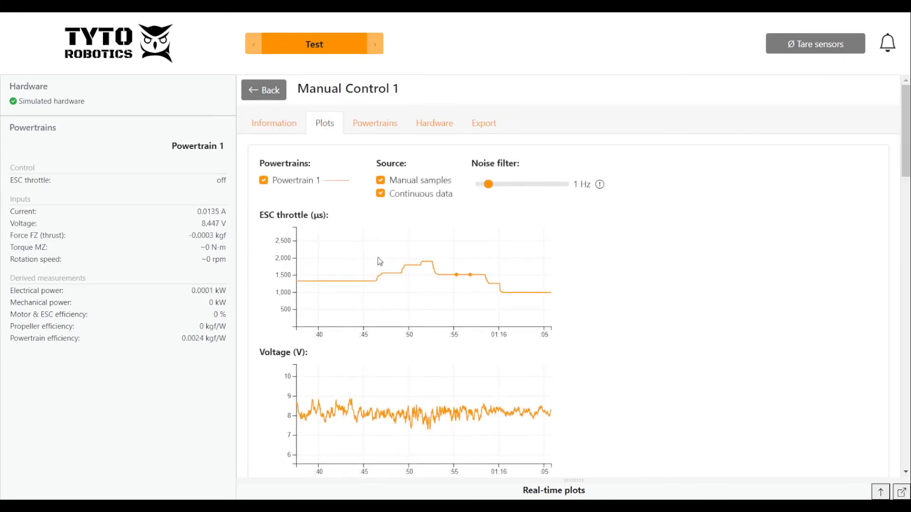
{"action": "left_click", "coordinate": [483, 123]}
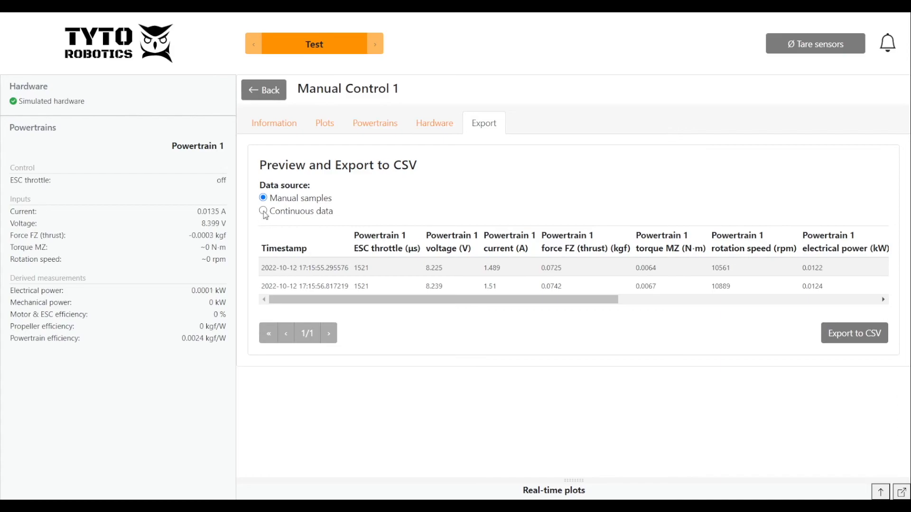
{"action": "left_click", "coordinate": [262, 211]}
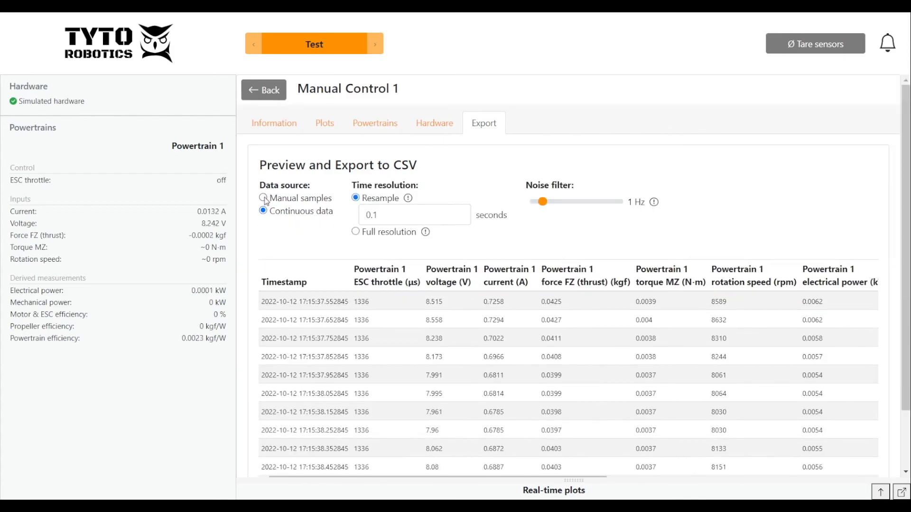